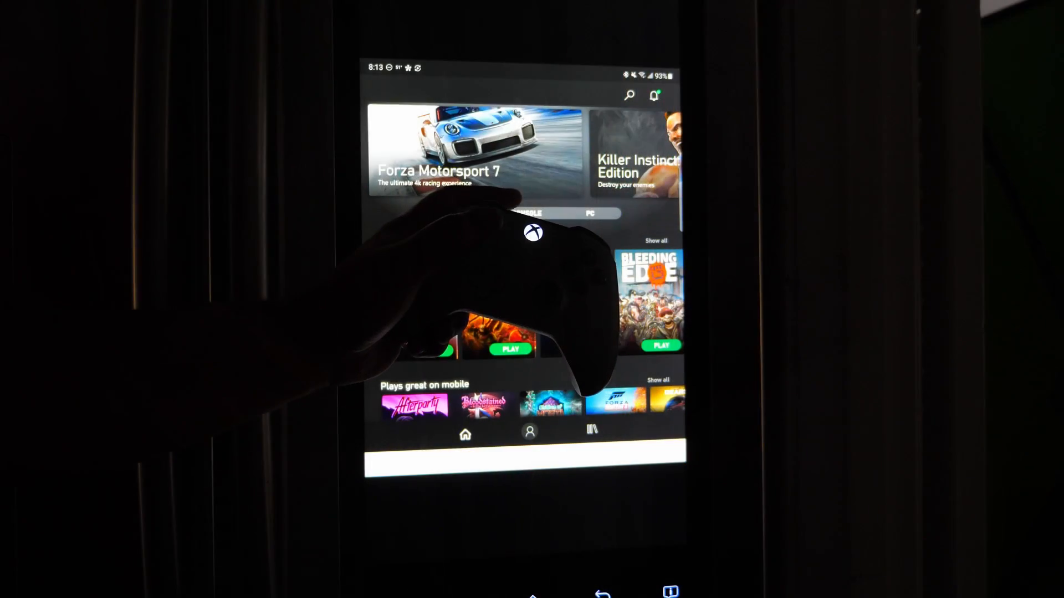
- Browse the Game Pass home page from the featured banner past Jump back in and Most popular
{"action": "left_click", "coordinate": [461, 212]}
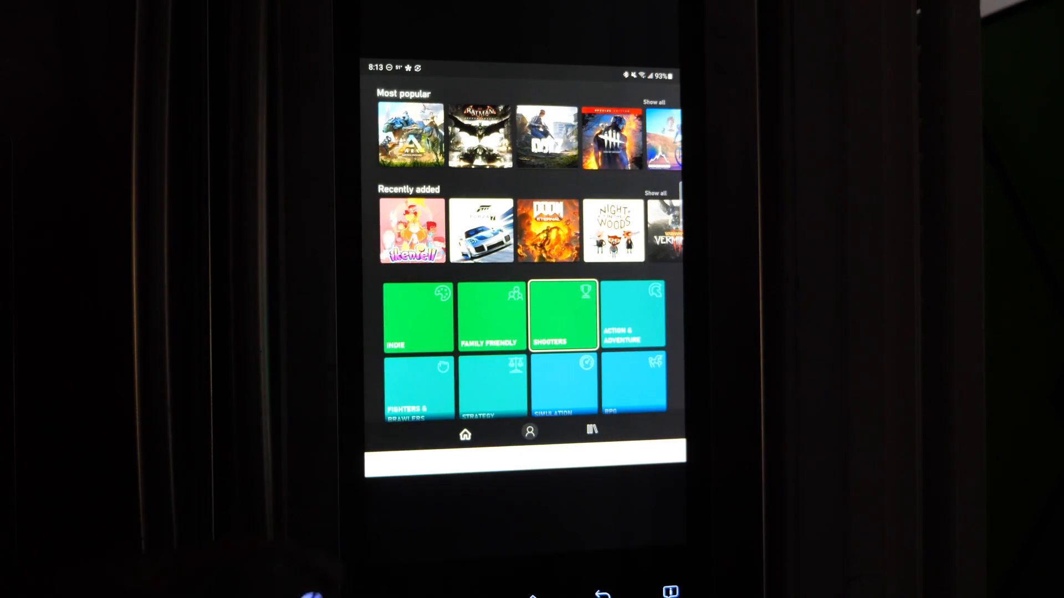
{"action": "scroll", "scroll_direction": "down", "scroll_amount": 3}
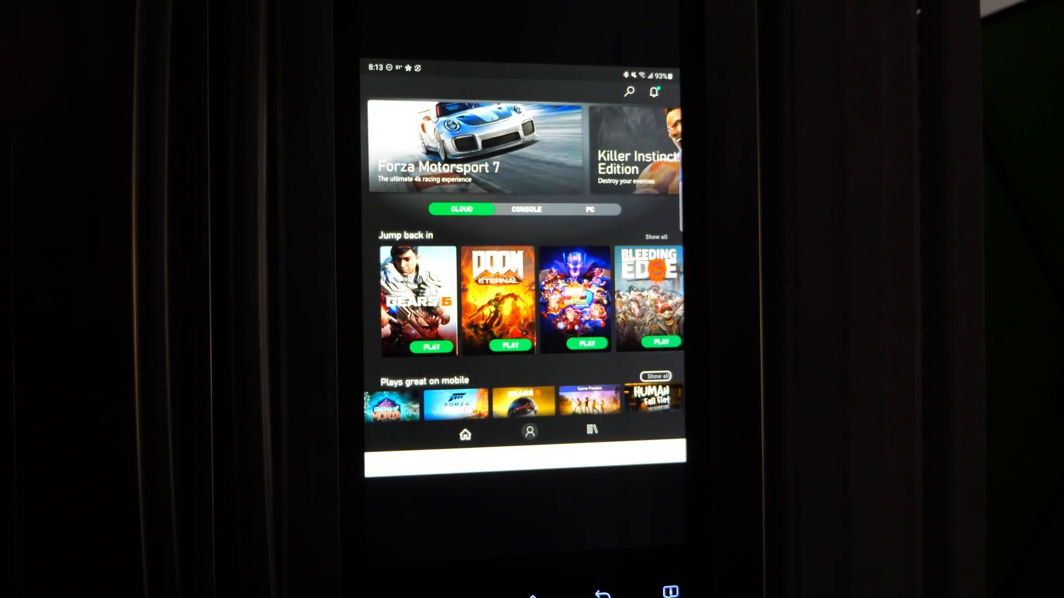
{"action": "scroll", "scroll_direction": "down", "scroll_amount": 3}
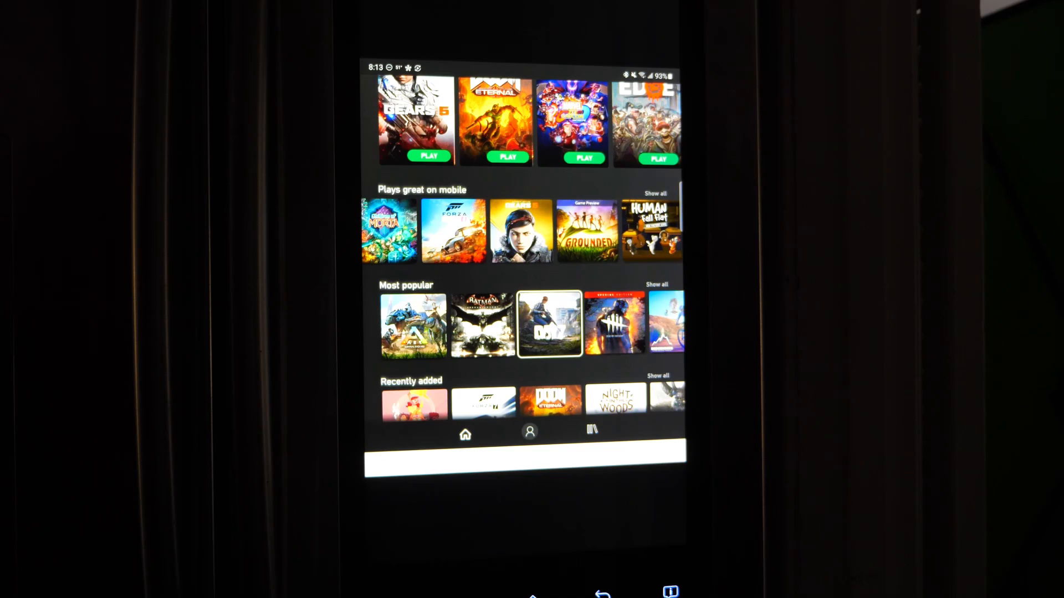
{"action": "left_click", "coordinate": [413, 326]}
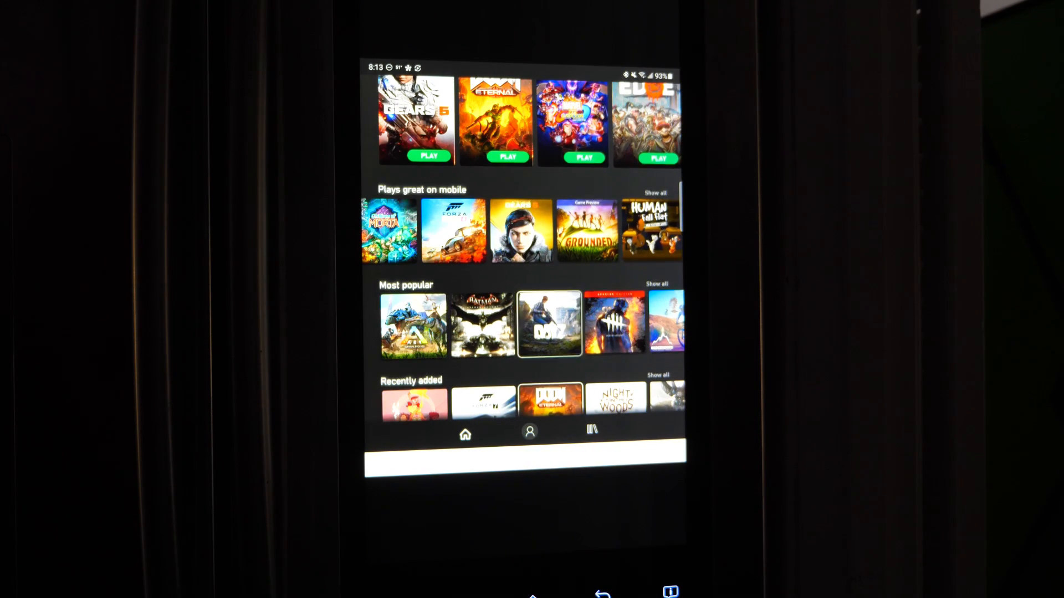
- Continue down past the genre tiles to the All games grid of cloud titles
{"action": "scroll", "scroll_direction": "down", "scroll_amount": 3}
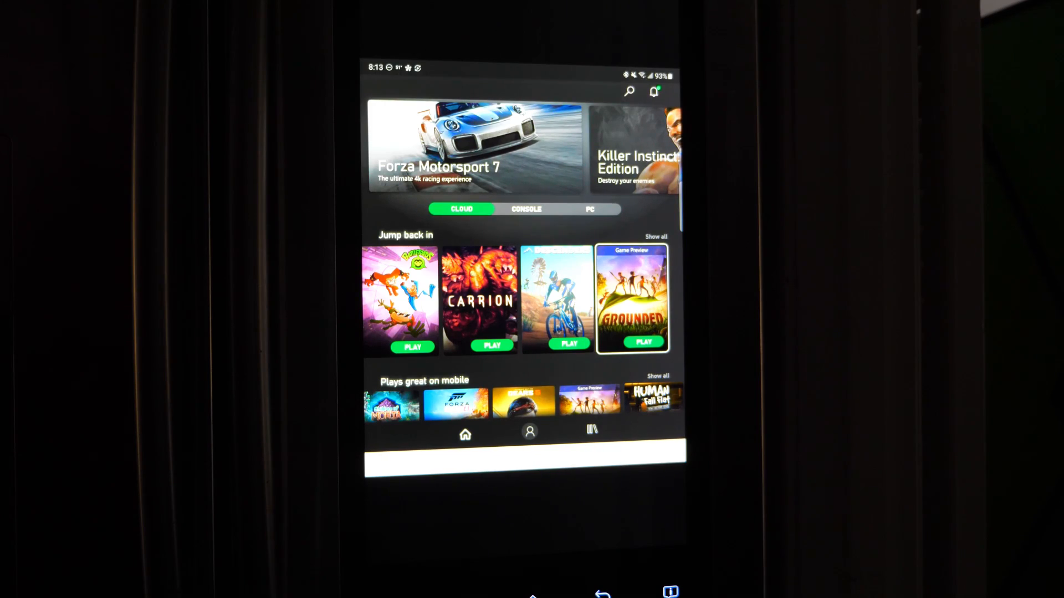
{"action": "scroll", "scroll_direction": "down", "scroll_amount": 3}
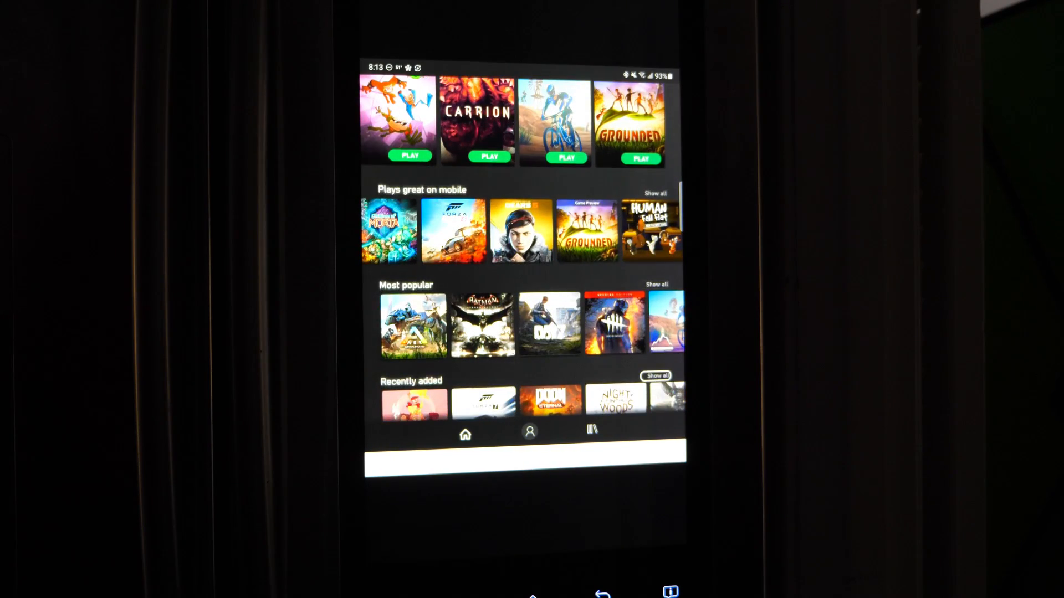
{"action": "scroll", "scroll_direction": "down", "scroll_amount": 3}
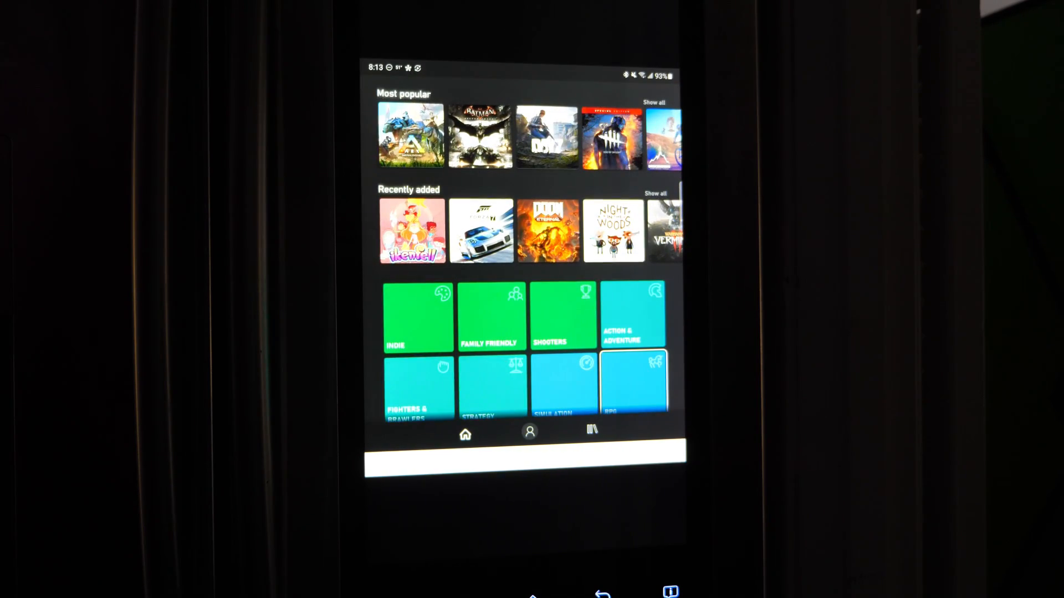
{"action": "scroll", "scroll_direction": "down", "scroll_amount": 3}
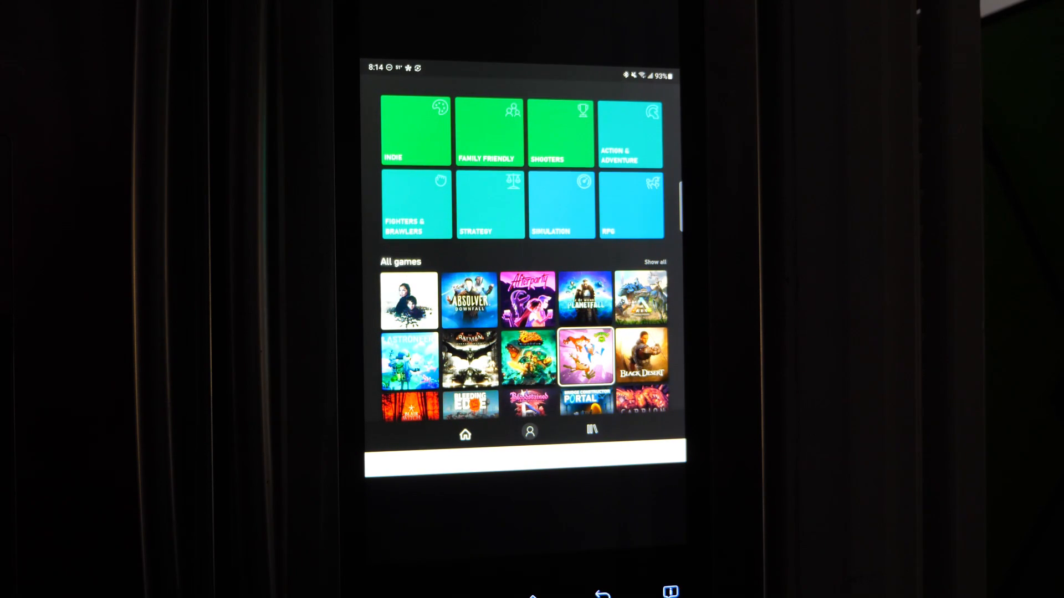
{"action": "scroll", "scroll_direction": "down", "scroll_amount": 3}
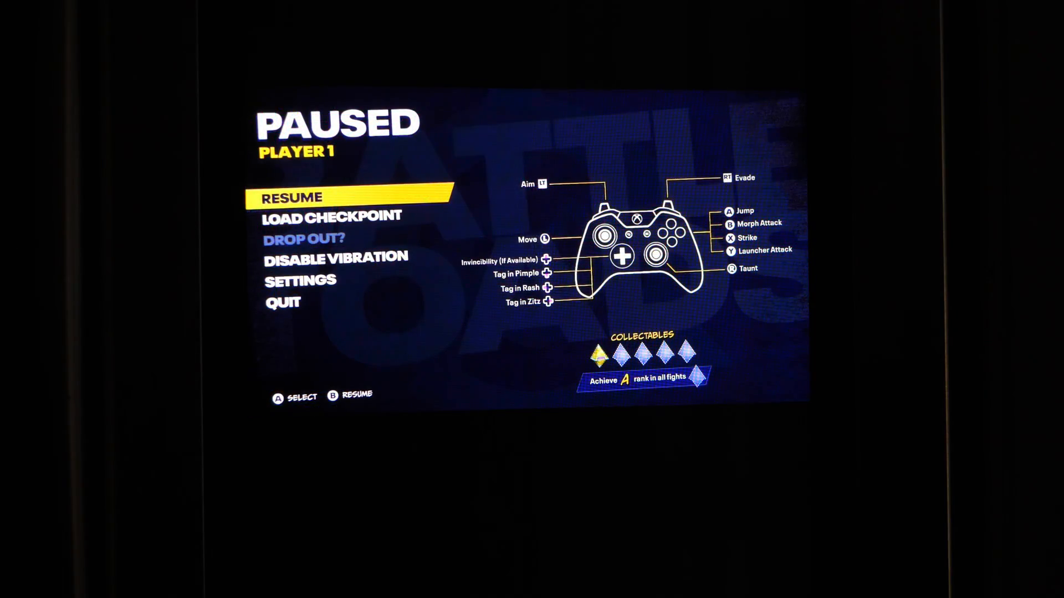
- Pause the running Battletoads cloud game at the Player 1 menu
{"action": "left_click", "coordinate": [290, 197]}
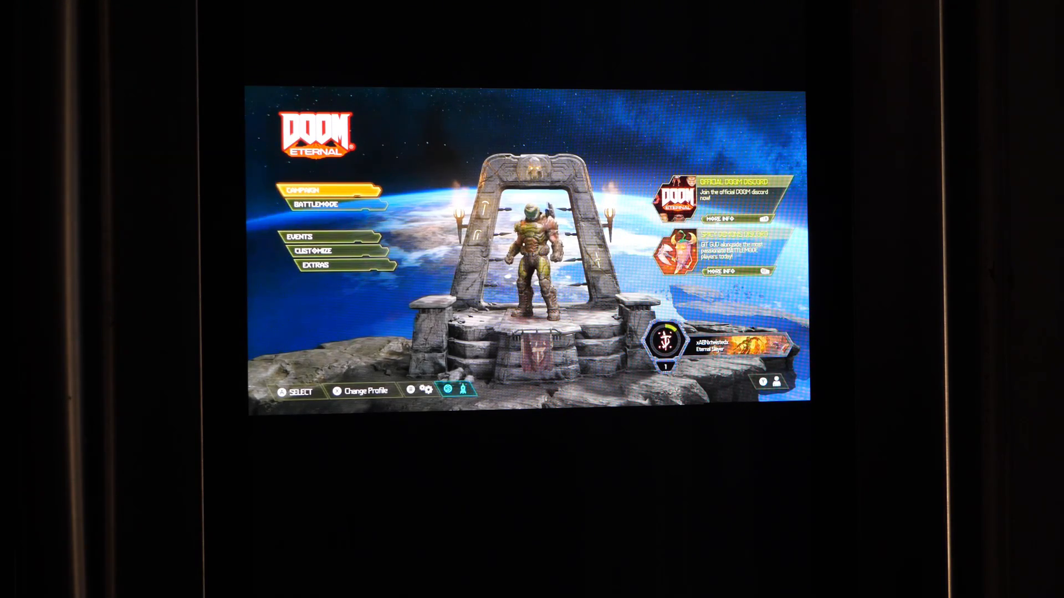
- Enter Doom Eternal's Campaign menu showing the Hell on Earth save
{"action": "left_click", "coordinate": [306, 190]}
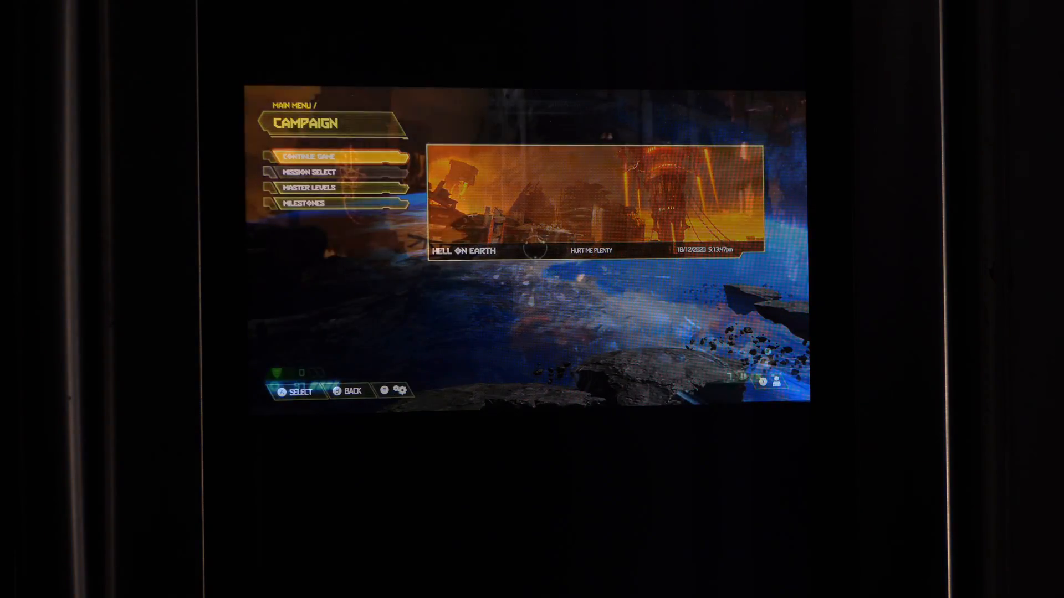
{"action": "left_click", "coordinate": [306, 156]}
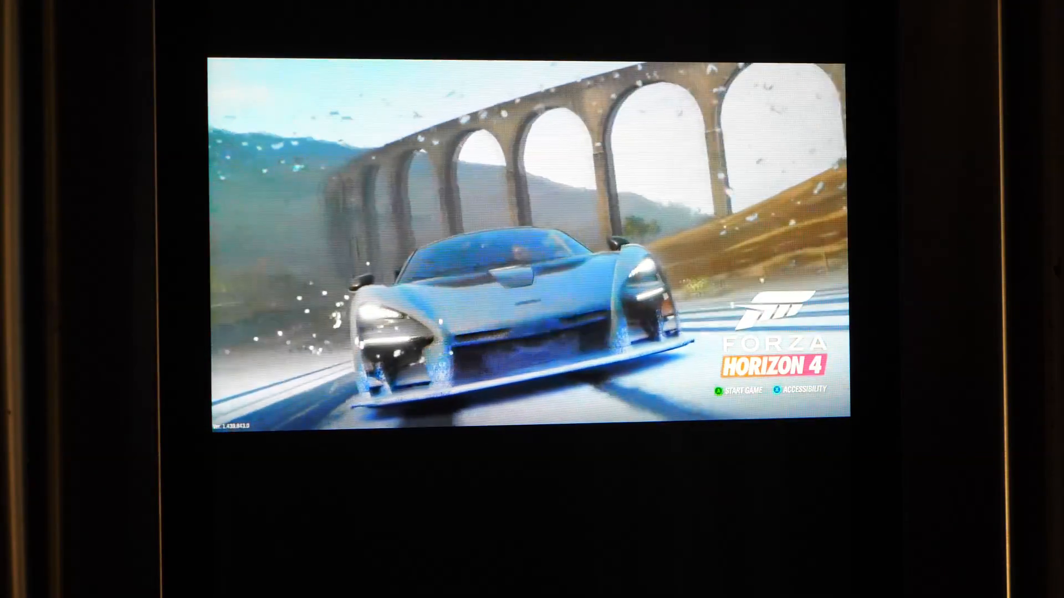
- Start Forza Horizon 4 from its title screen into the welcome sequence
{"action": "left_click", "coordinate": [732, 389]}
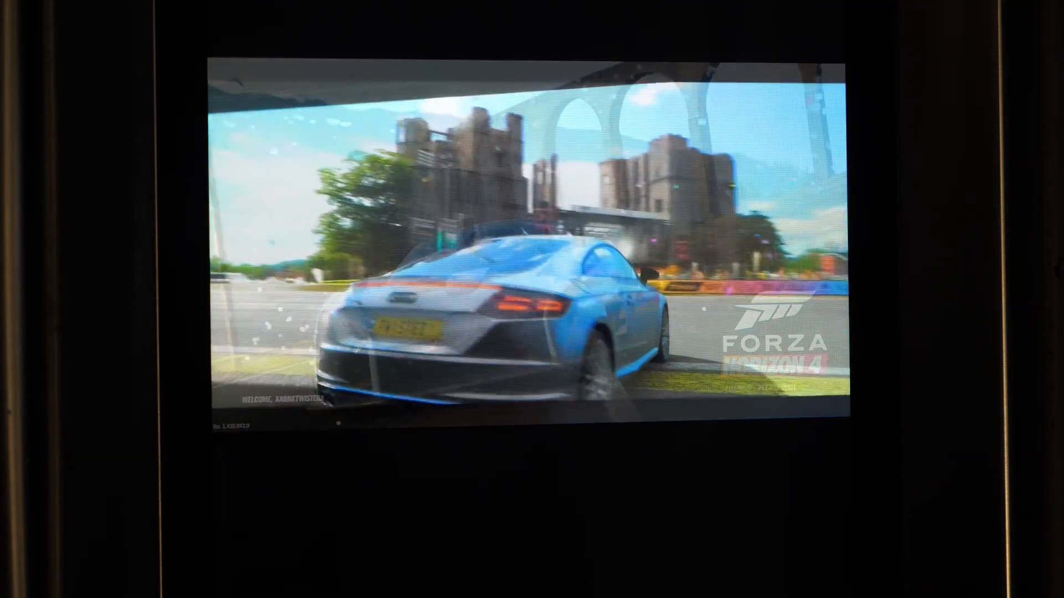